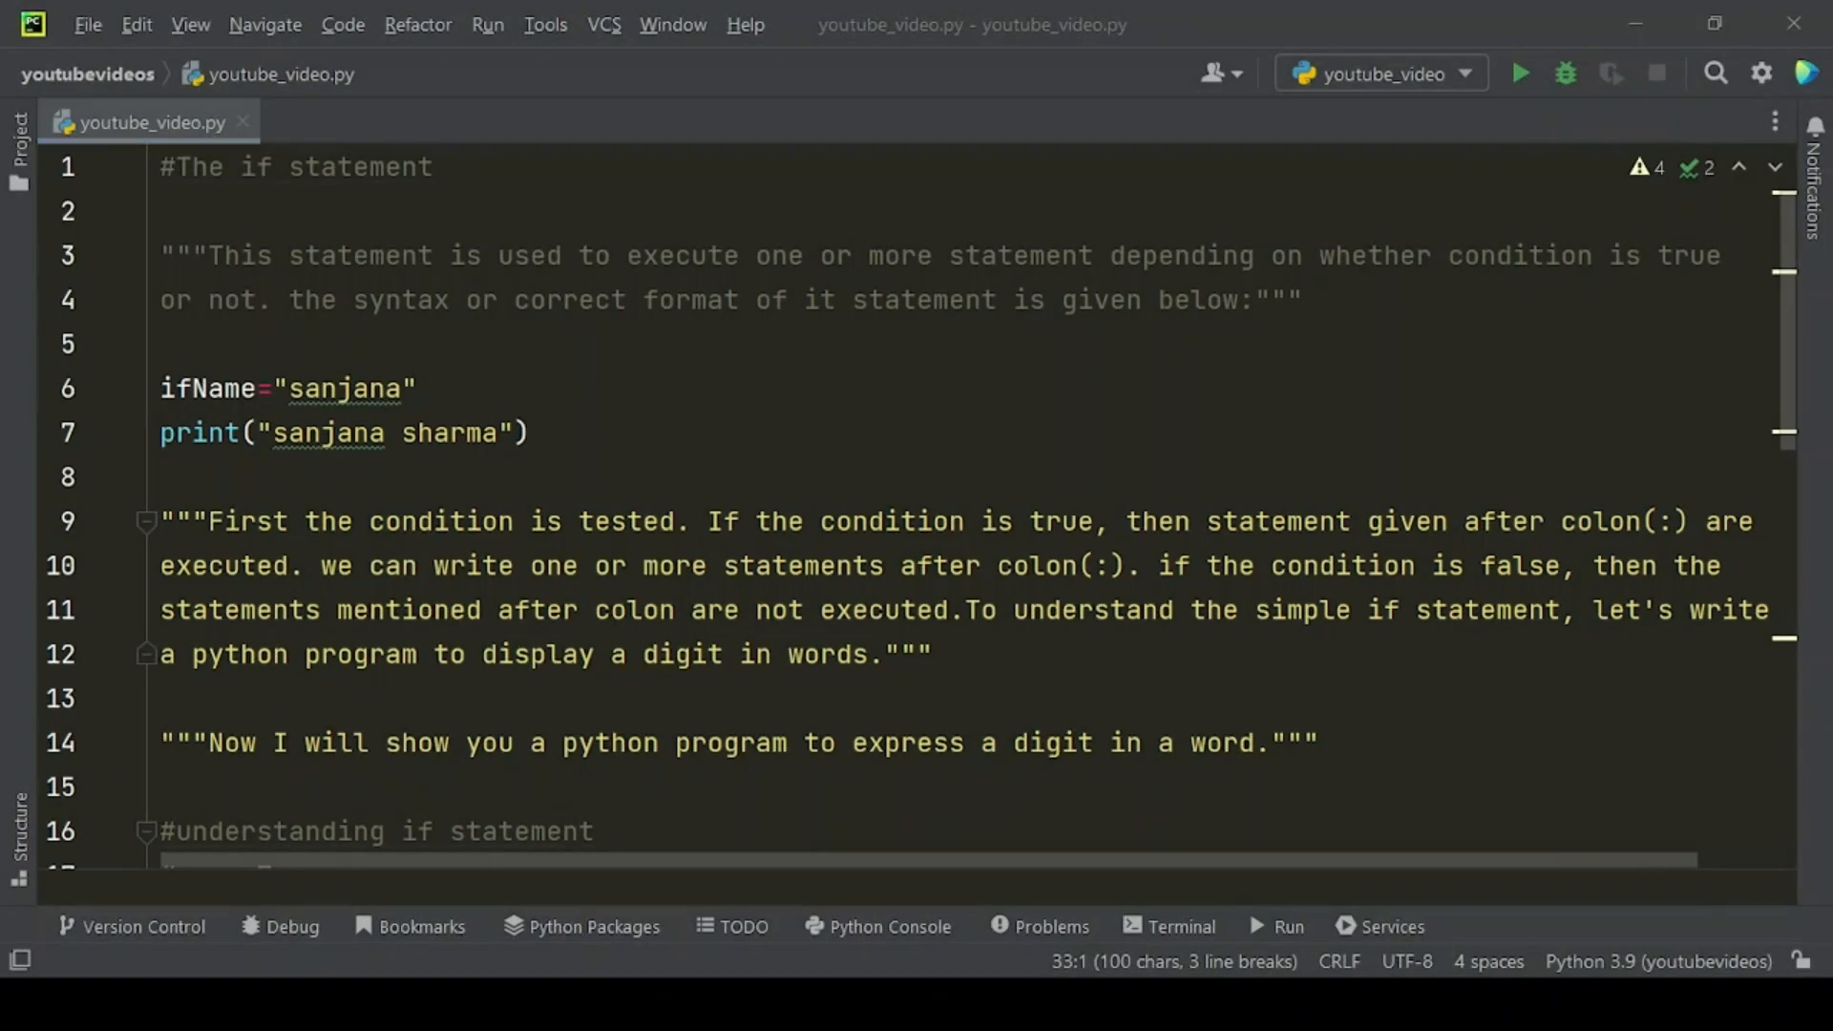
pyautogui.moveTo(1151, 733)
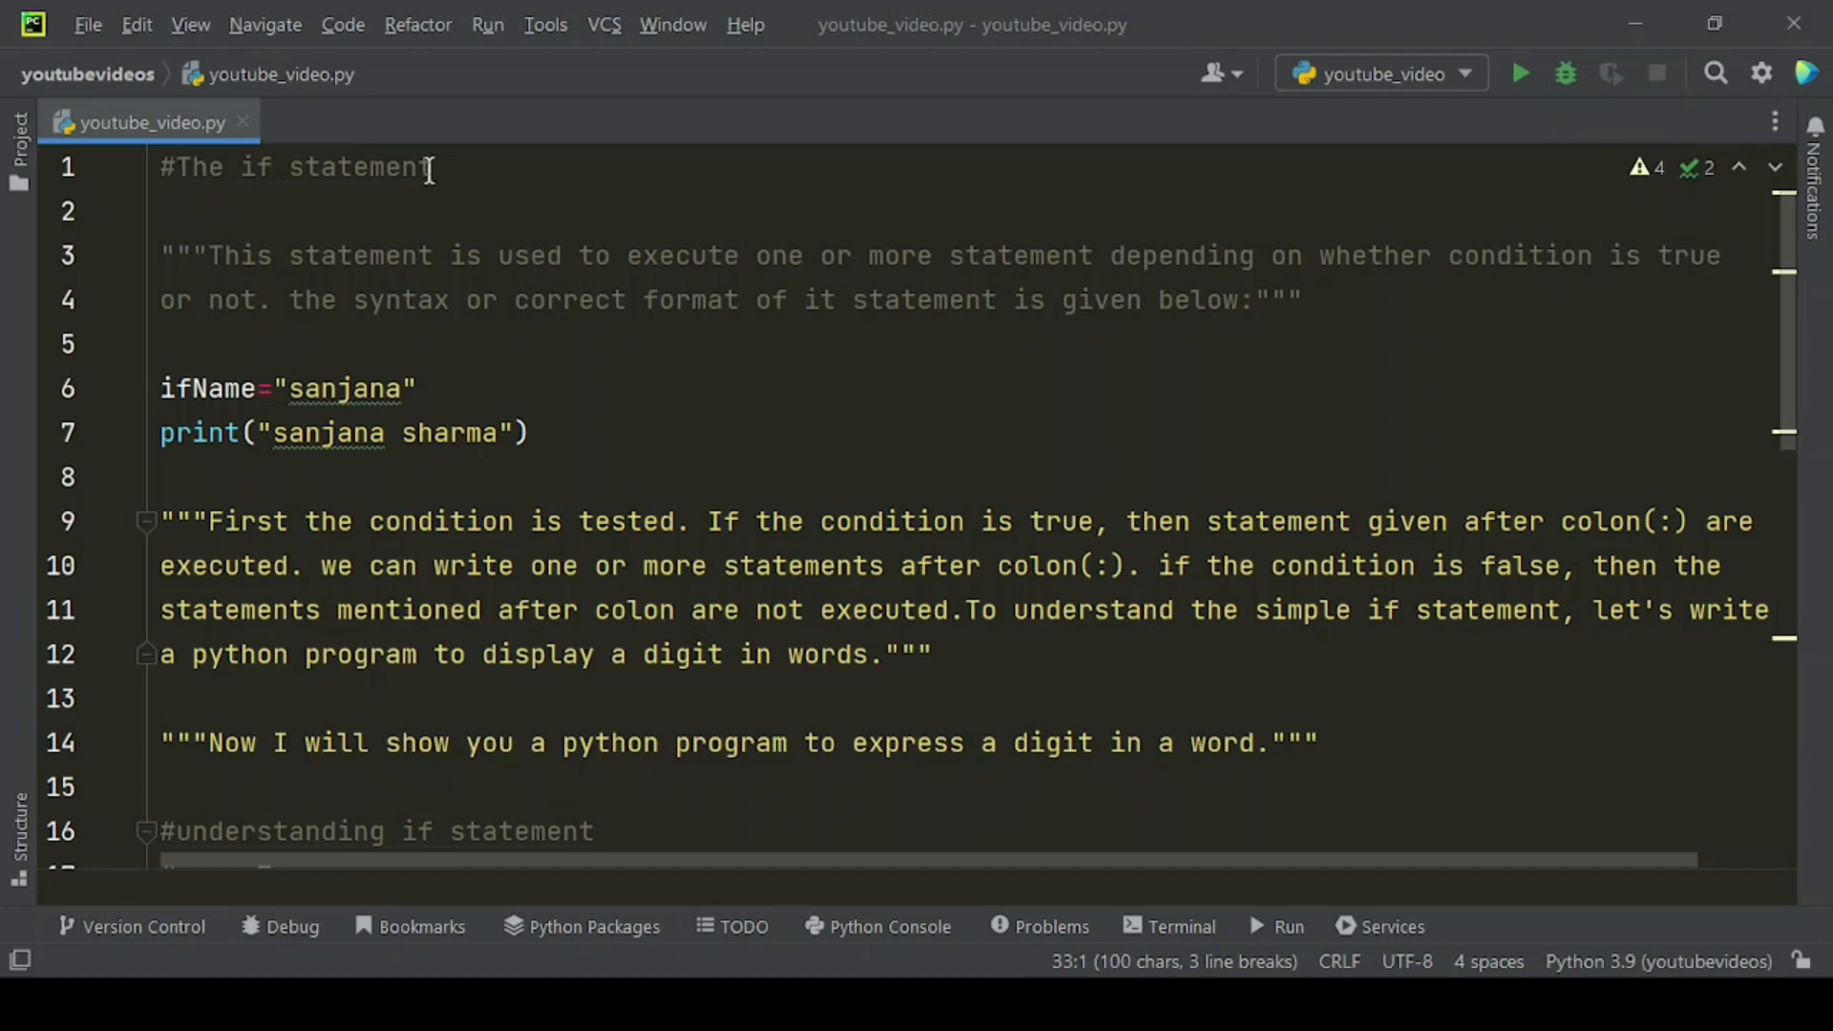
# Comment out the ifName assignment and its print line, then run youtube_video.py.
pyautogui.click(175, 168)
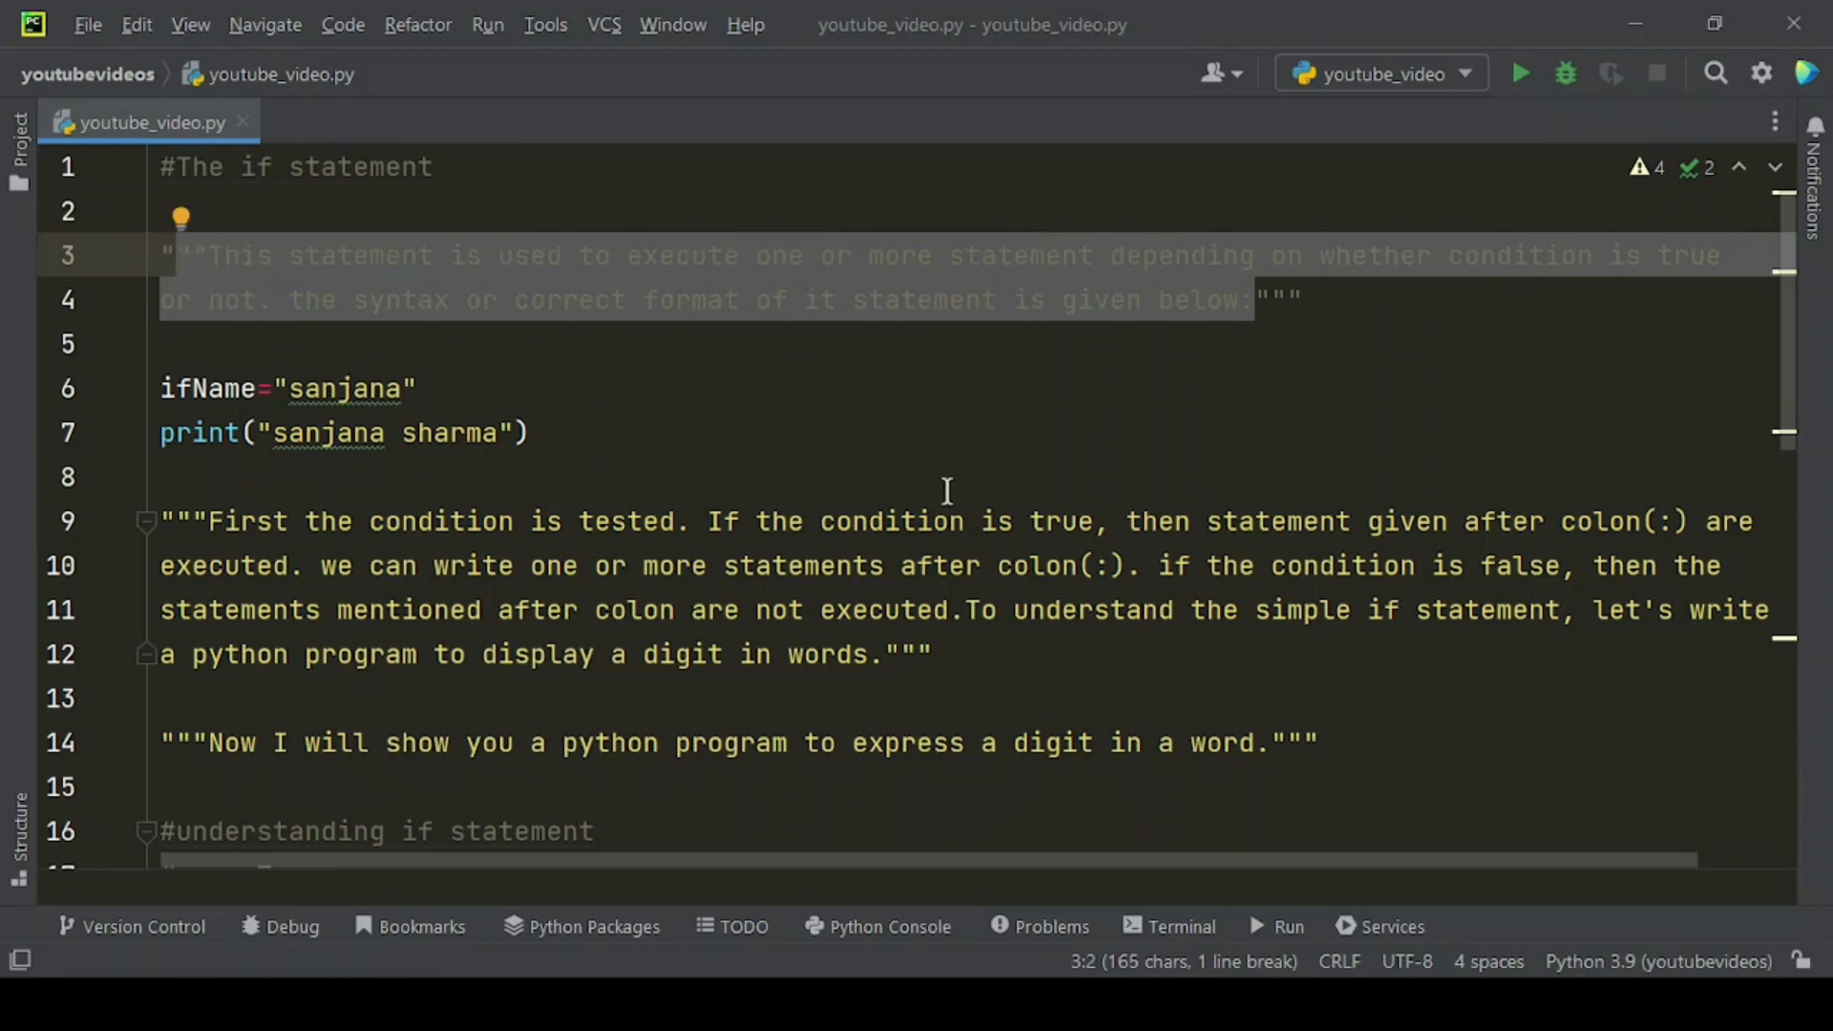
pyautogui.moveTo(949, 481)
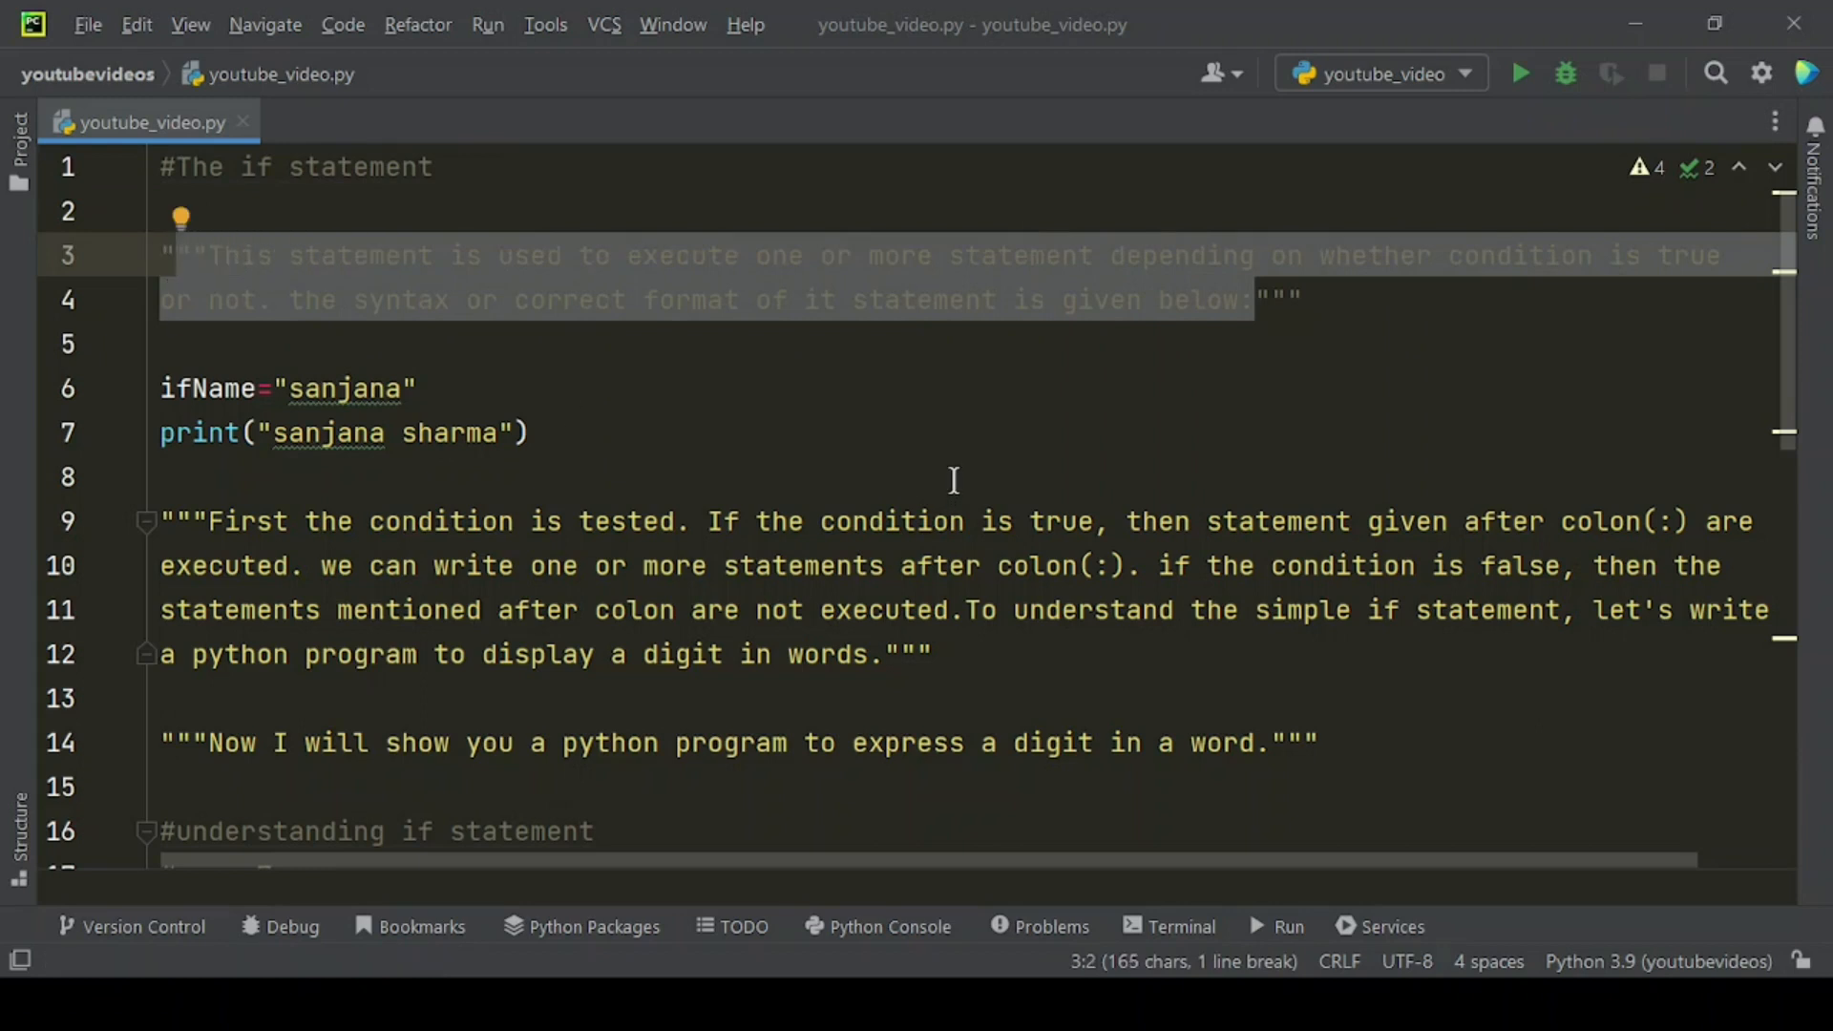
pyautogui.moveTo(579, 439)
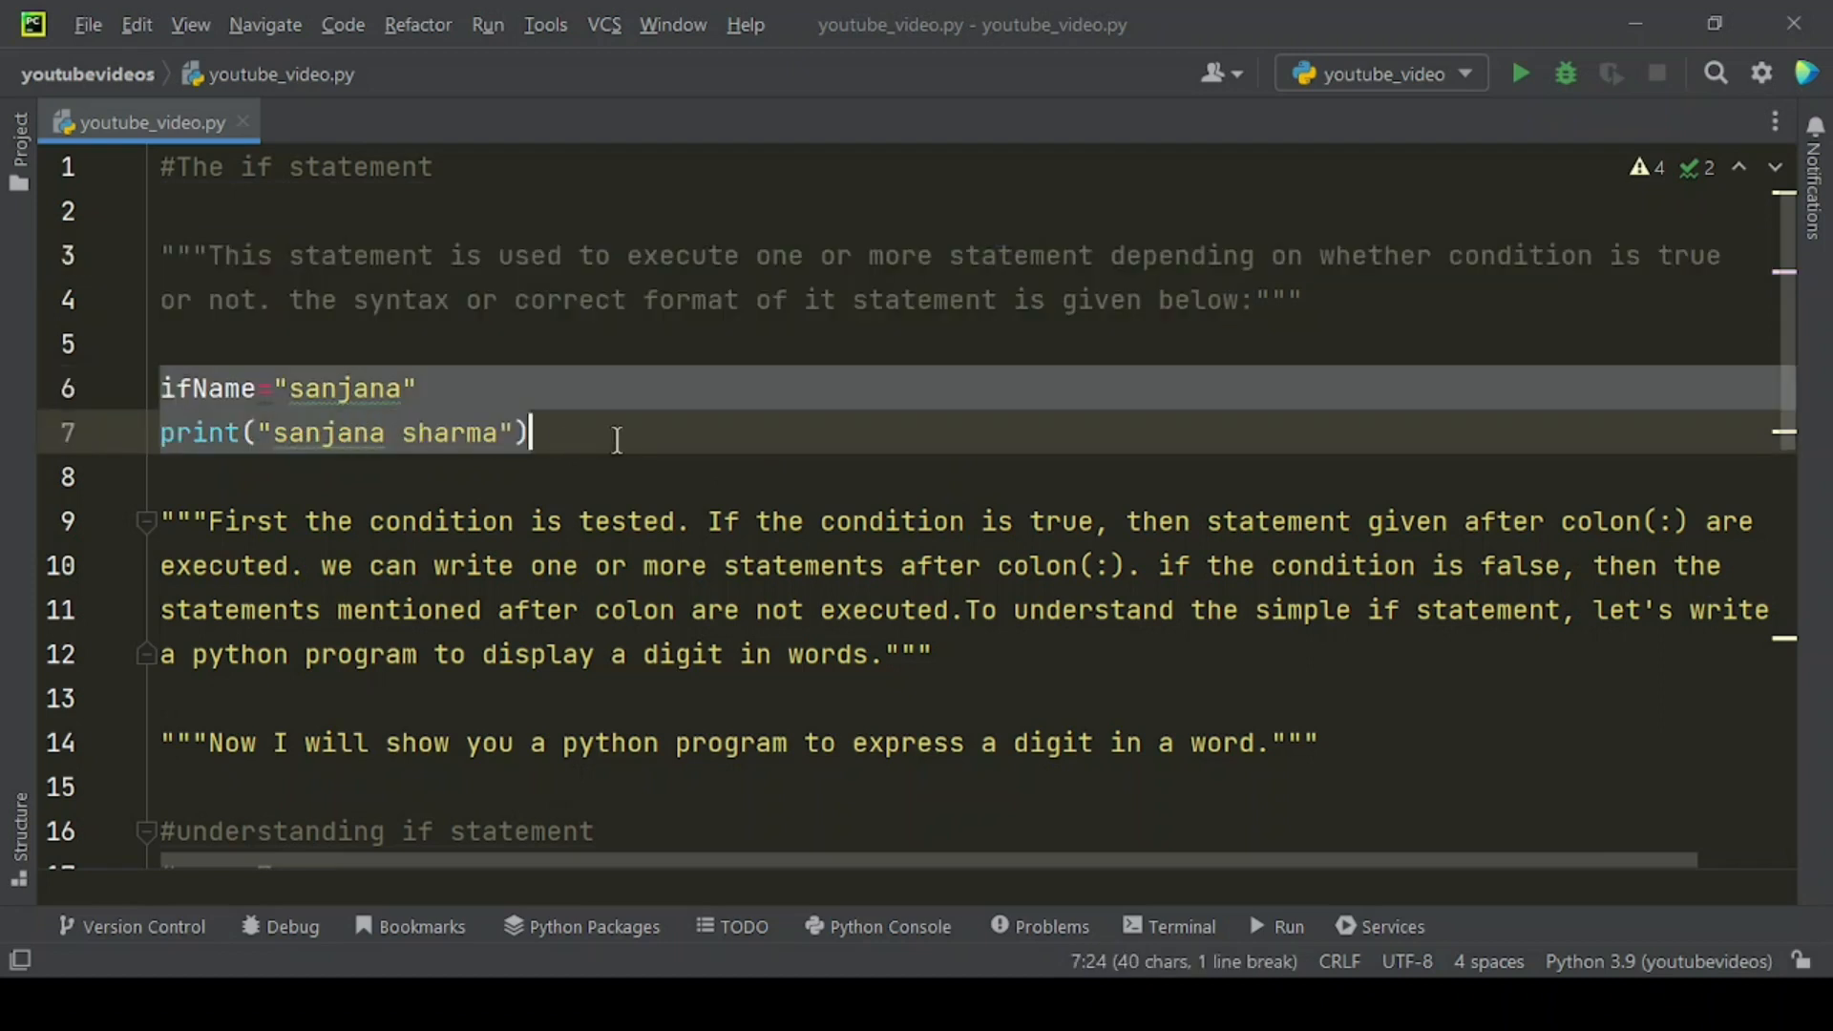
pyautogui.click(1518, 73)
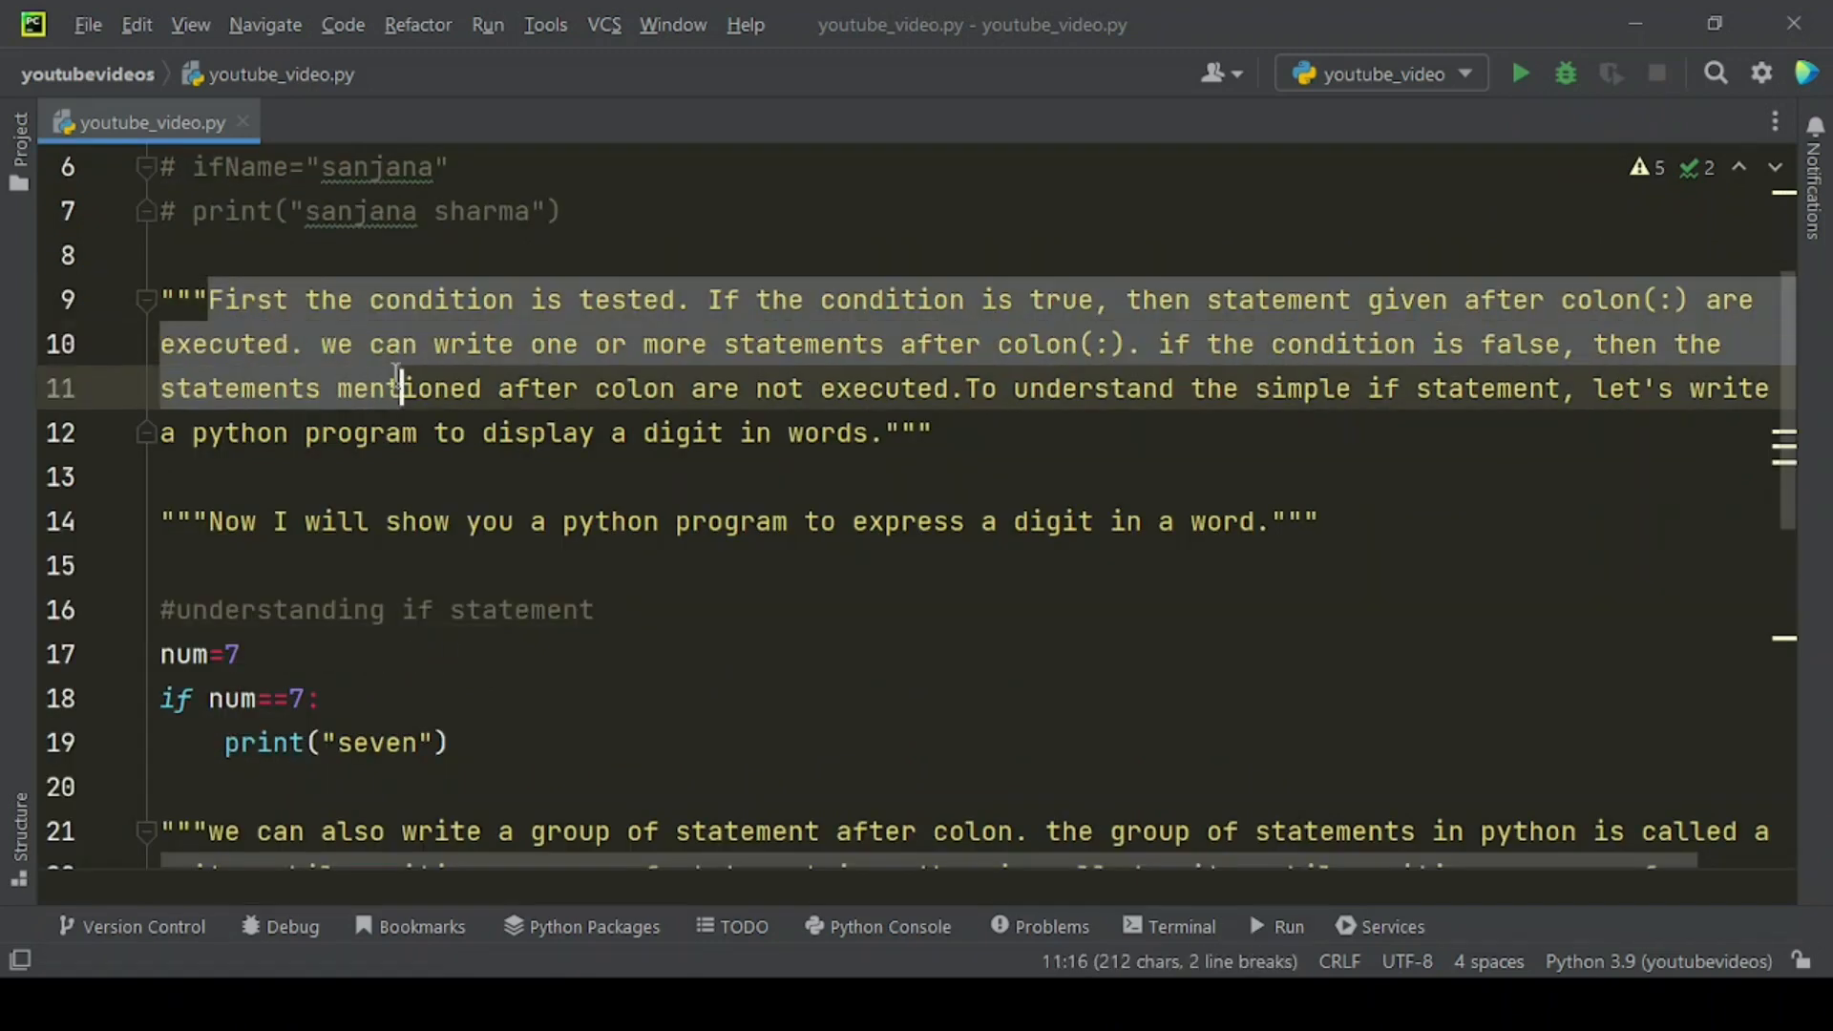
pyautogui.click(934, 433)
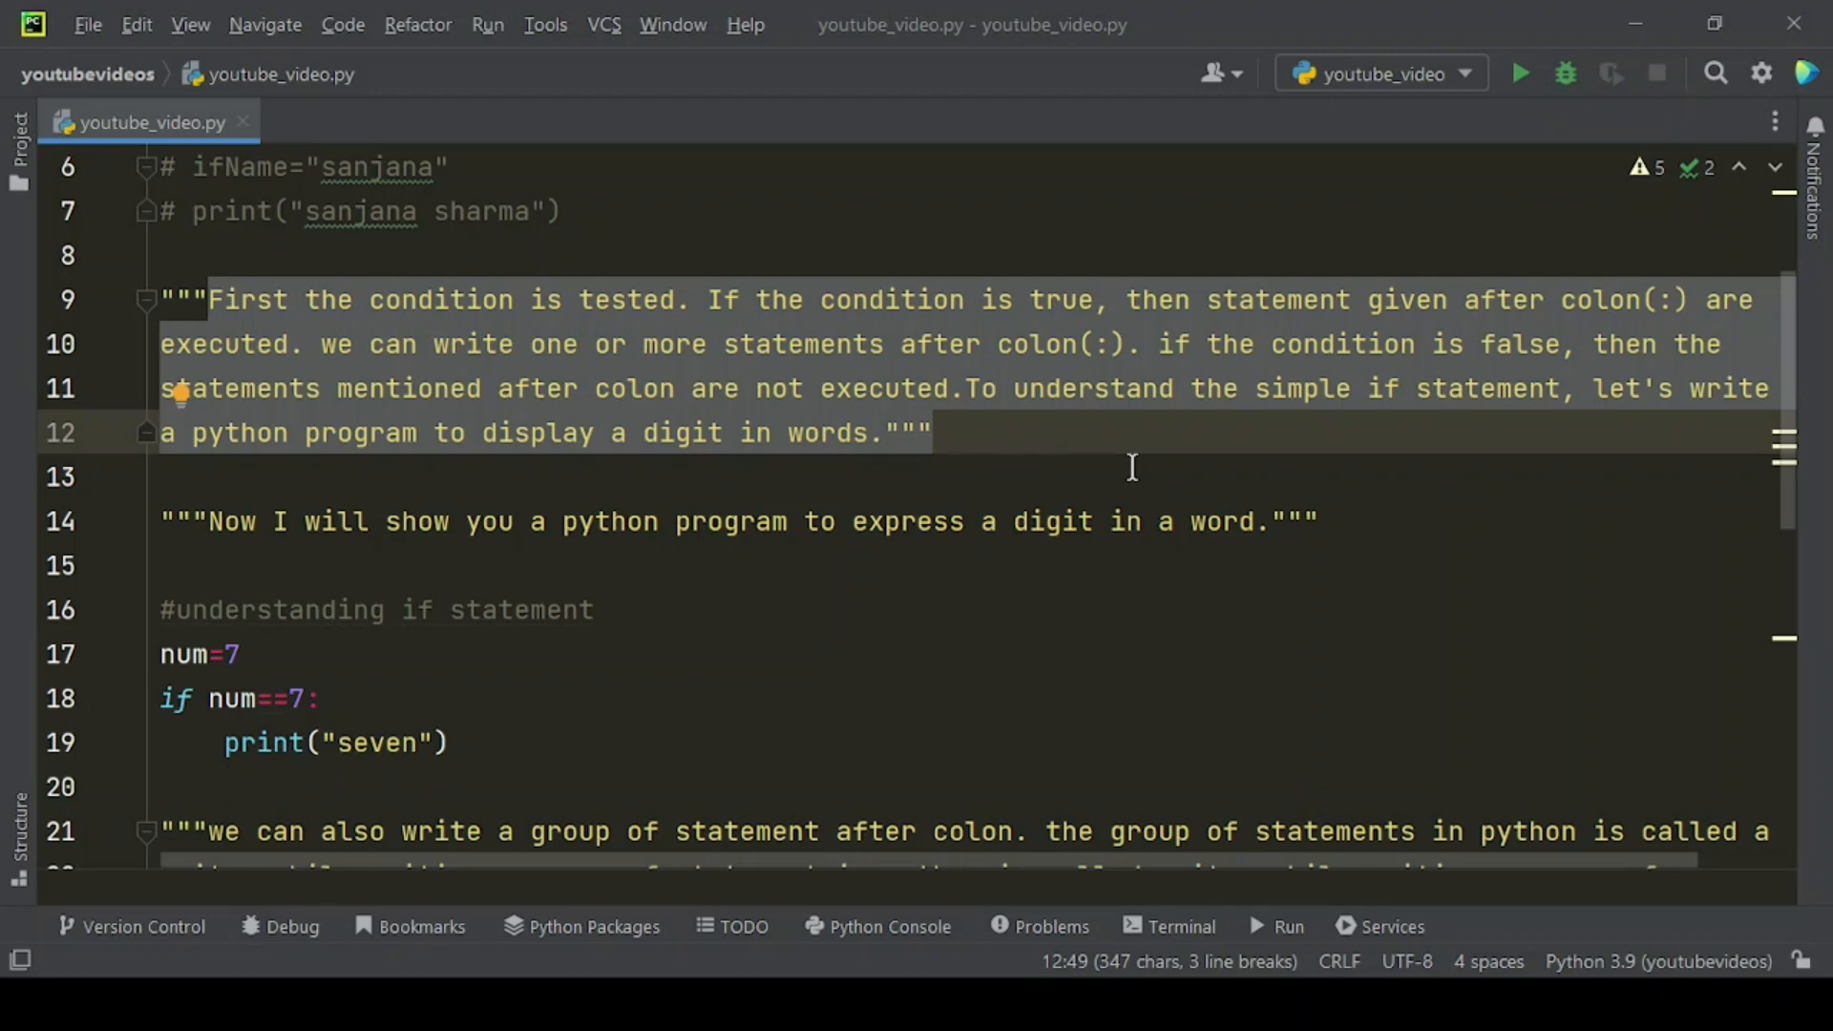
pyautogui.moveTo(1088, 476)
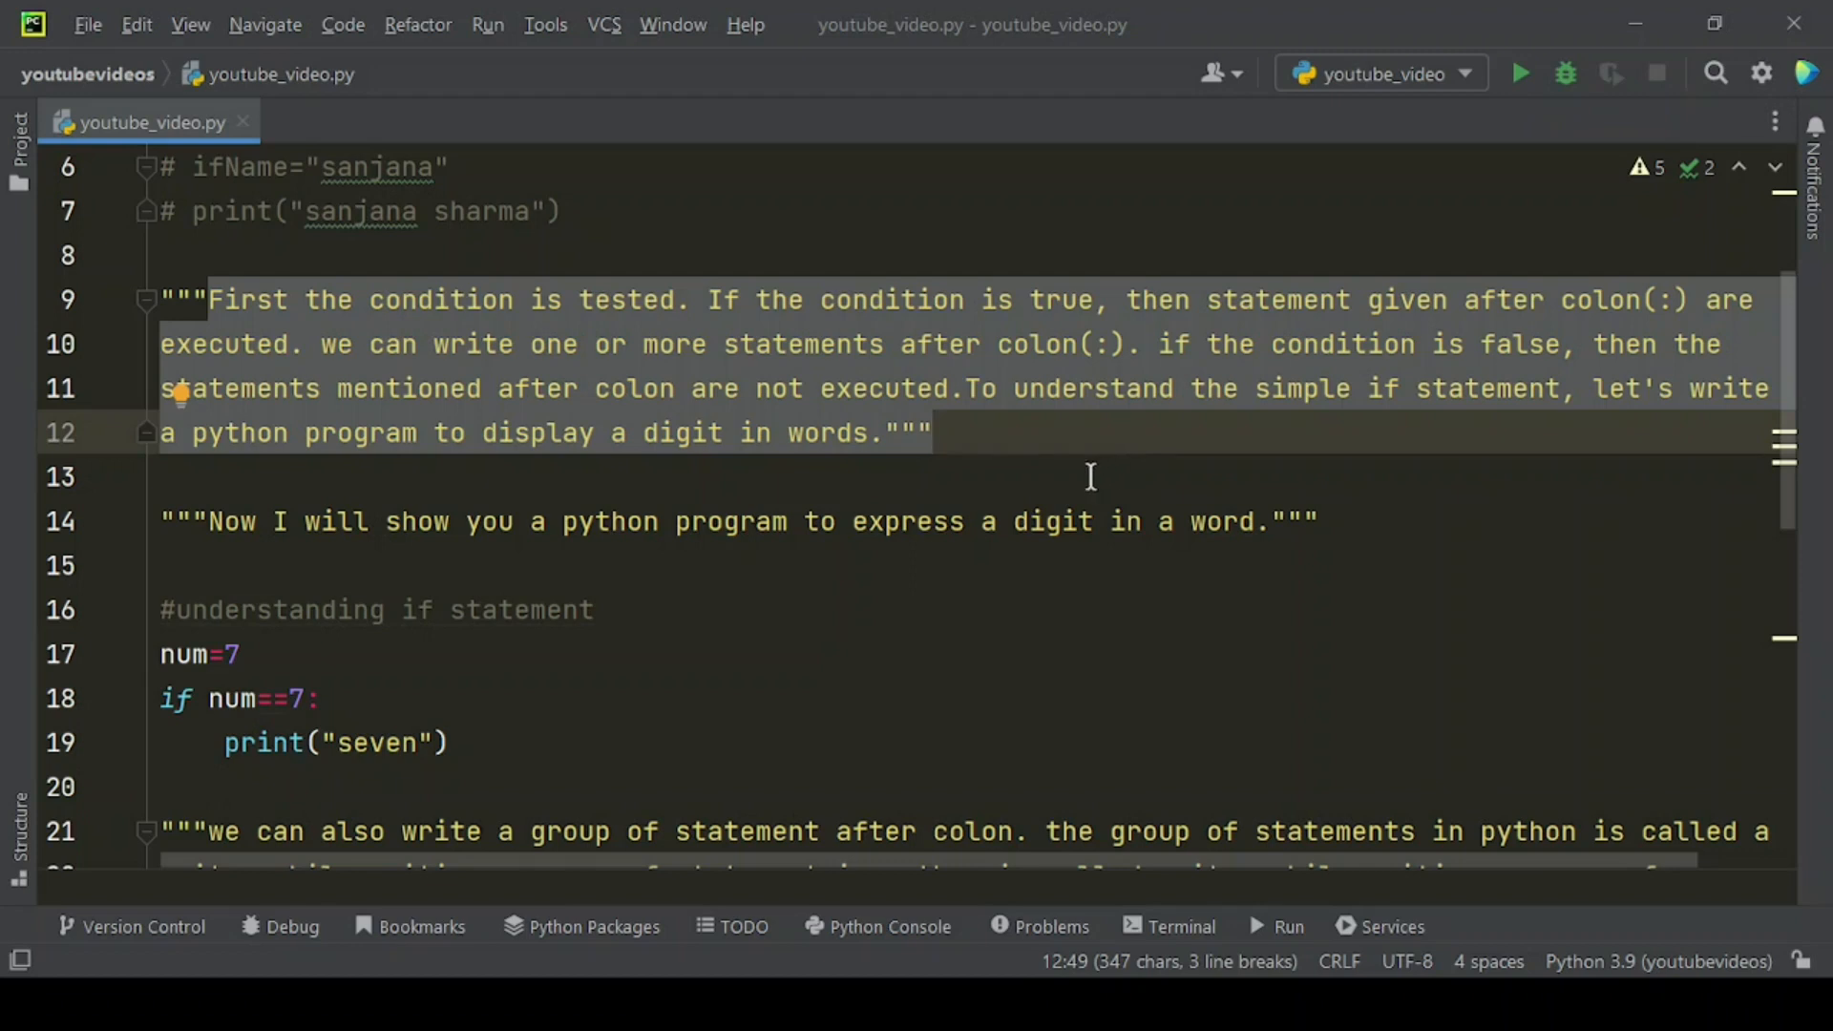
pyautogui.moveTo(242, 521)
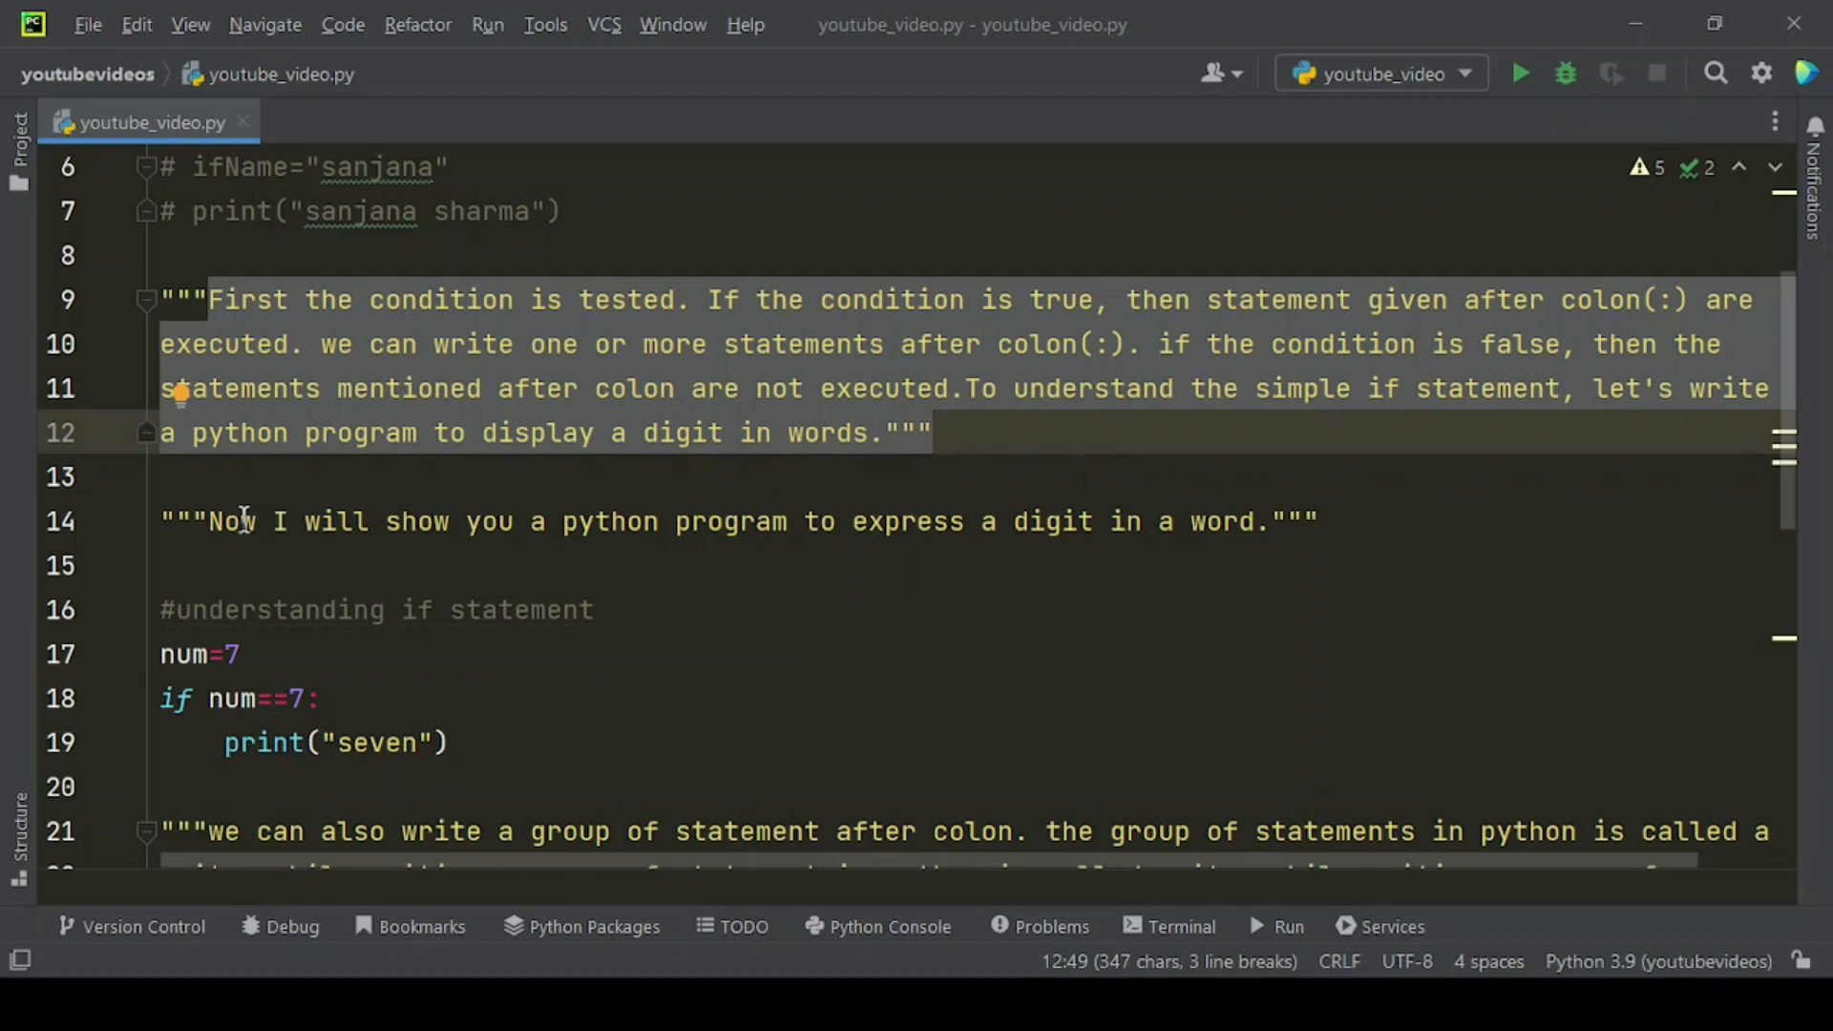
pyautogui.click(899, 521)
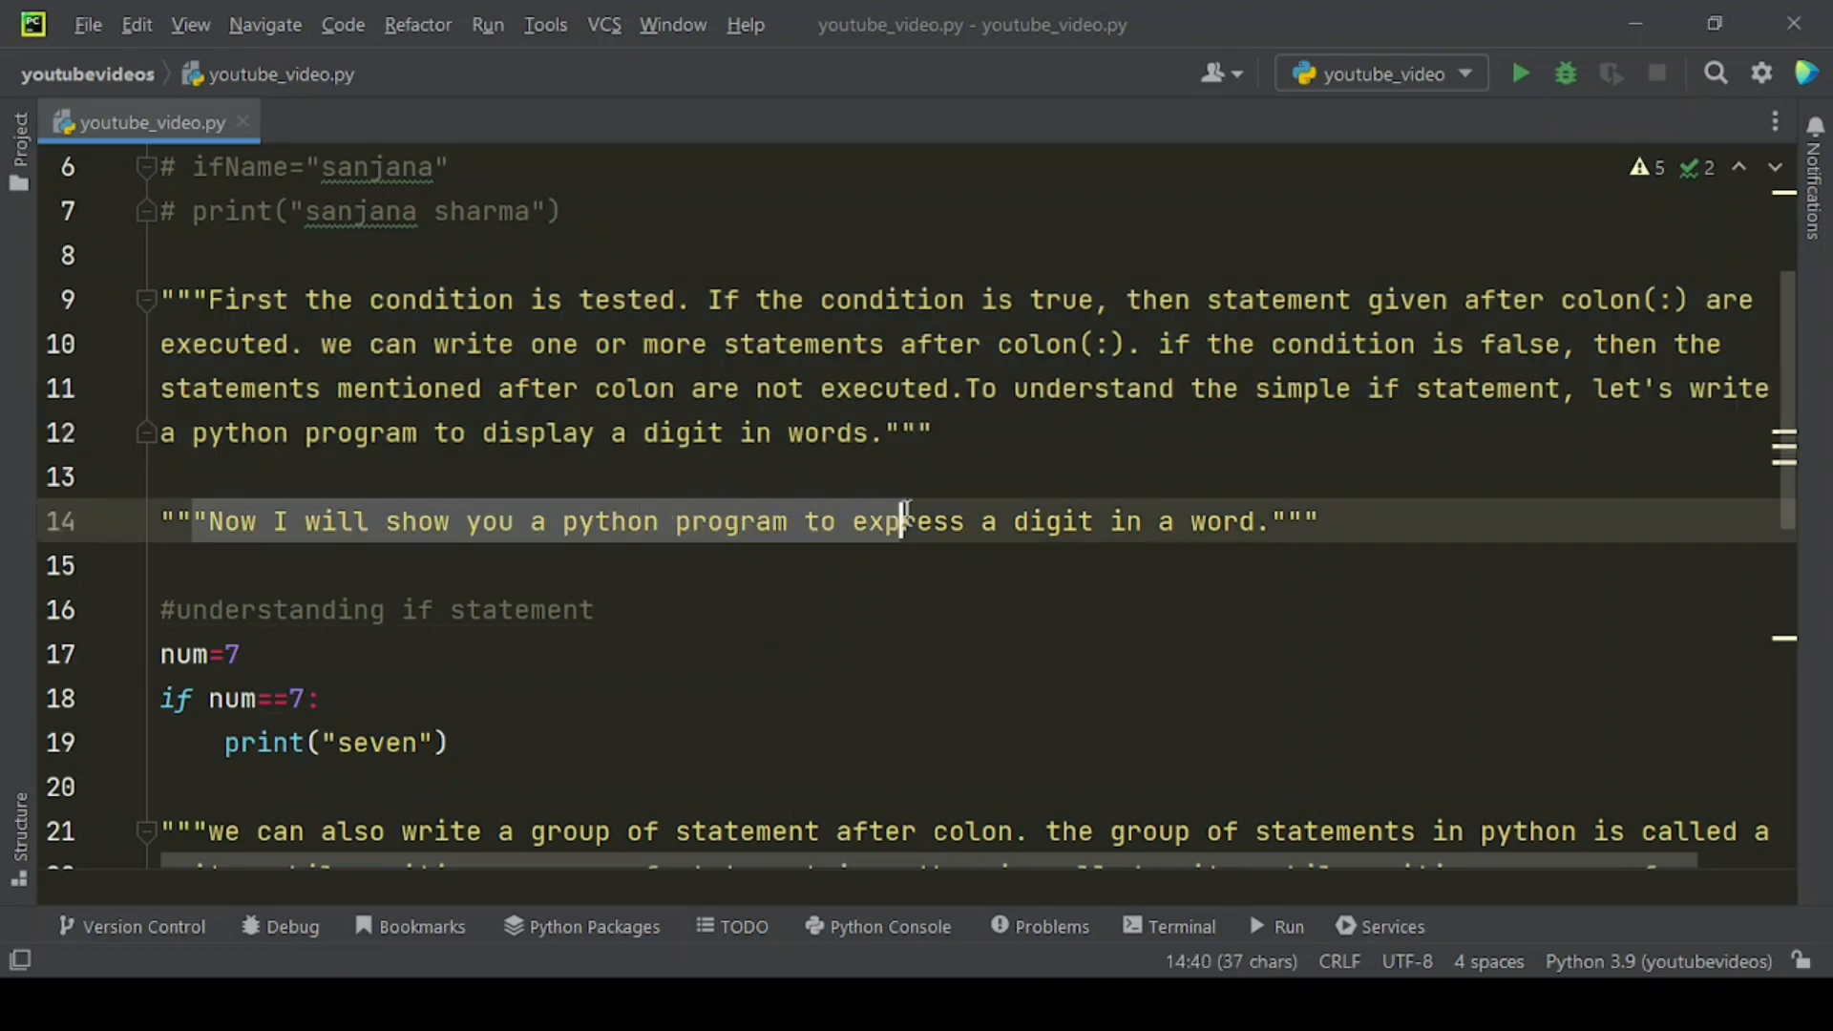
pyautogui.moveTo(899, 521); pyautogui.dragTo(1279, 521)
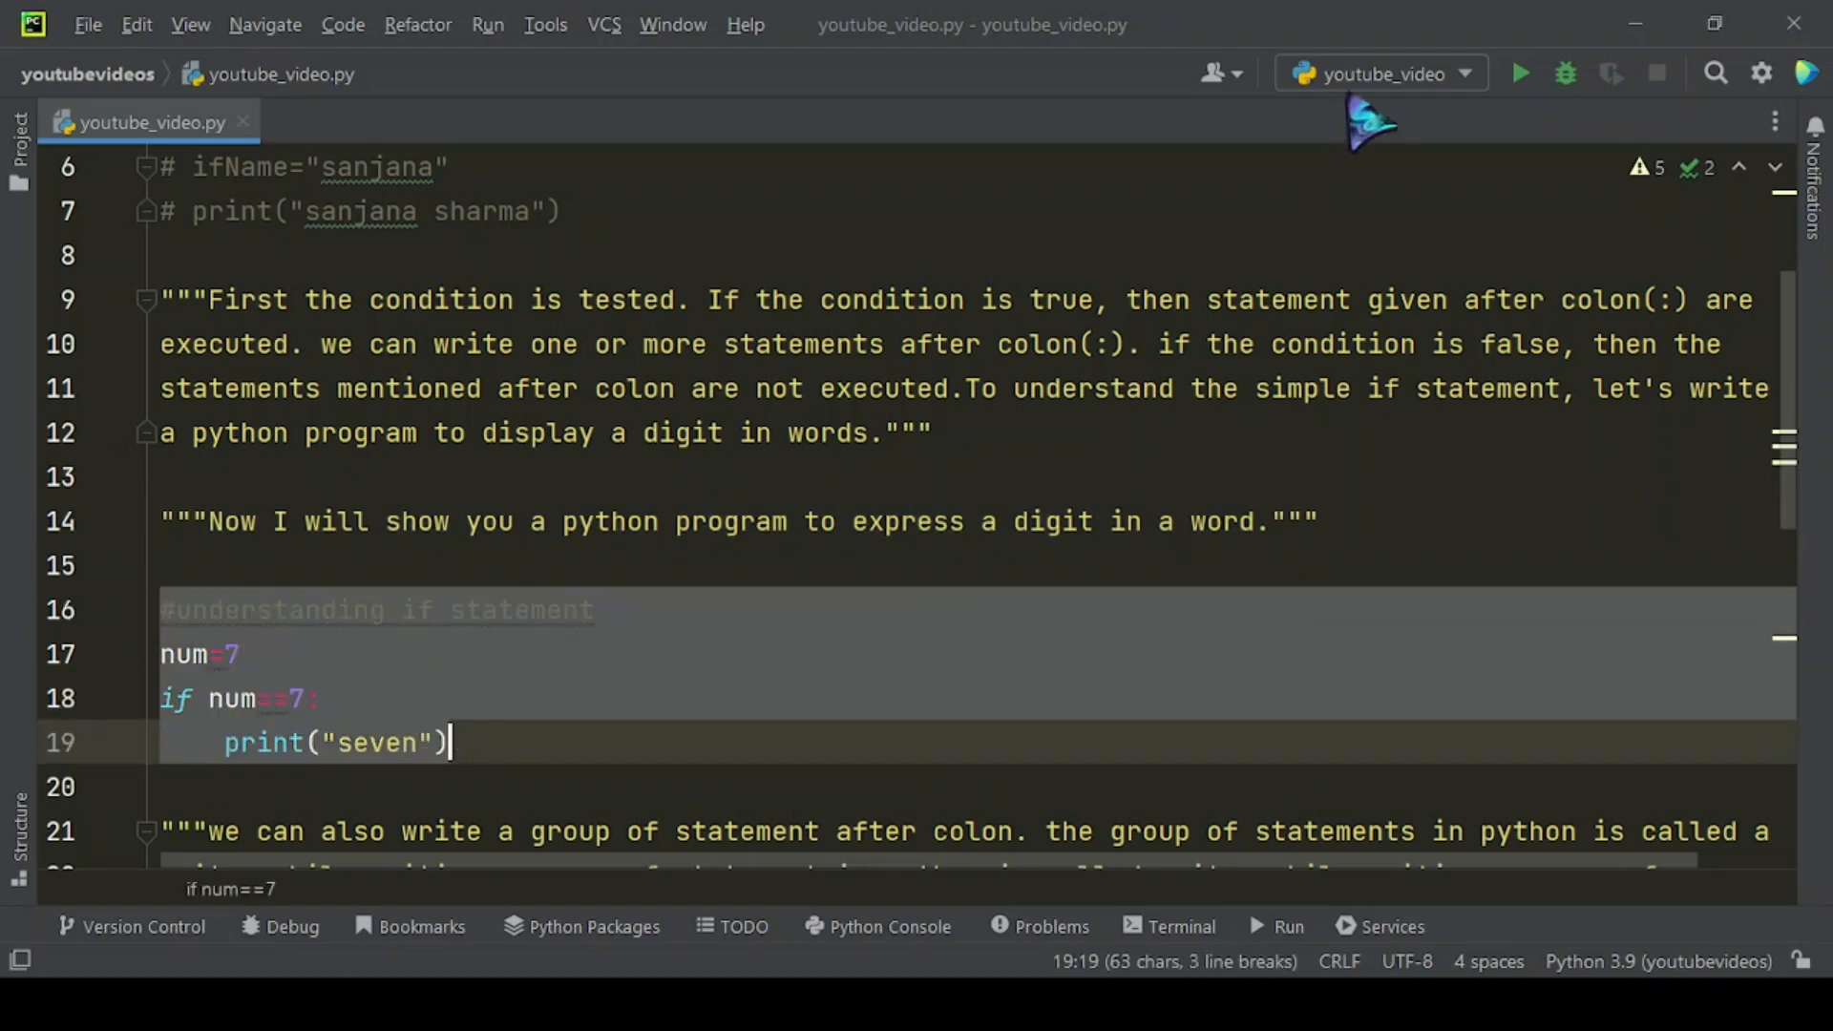
# Run youtube_video.py to test the num==7 example before commenting it out.
pyautogui.click(1518, 73)
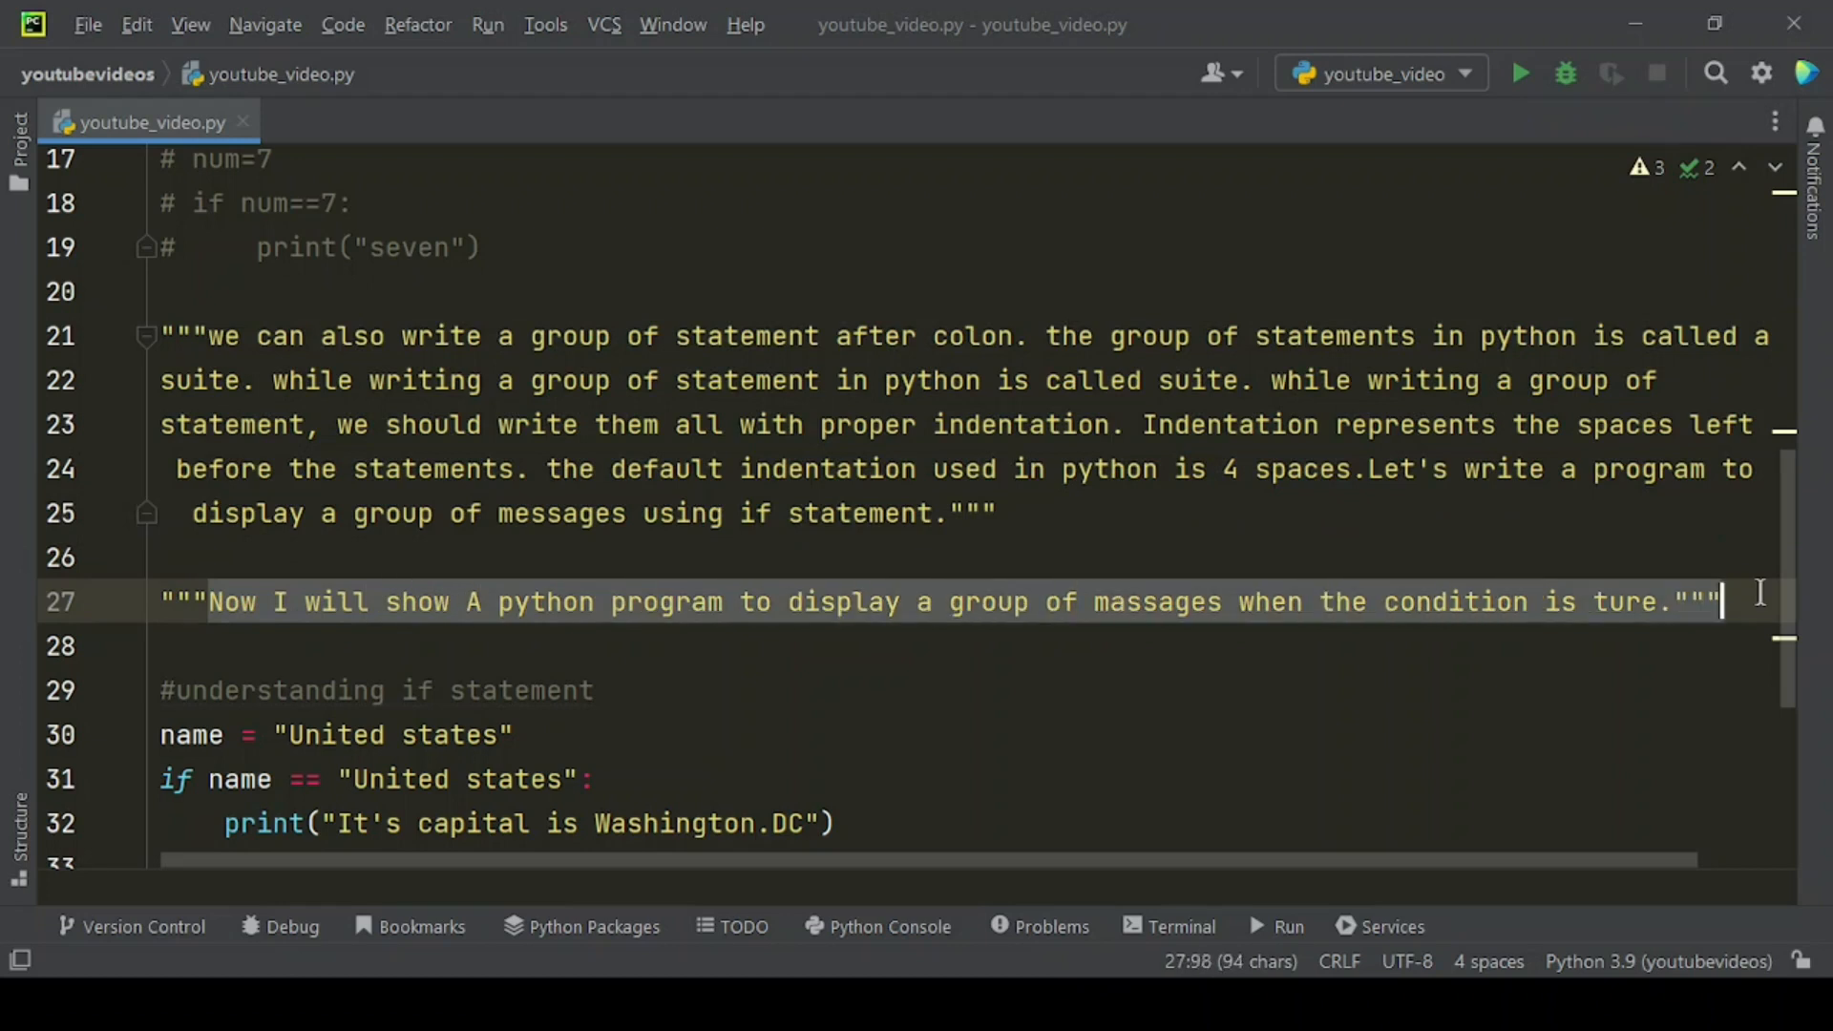
pyautogui.scroll(-3)
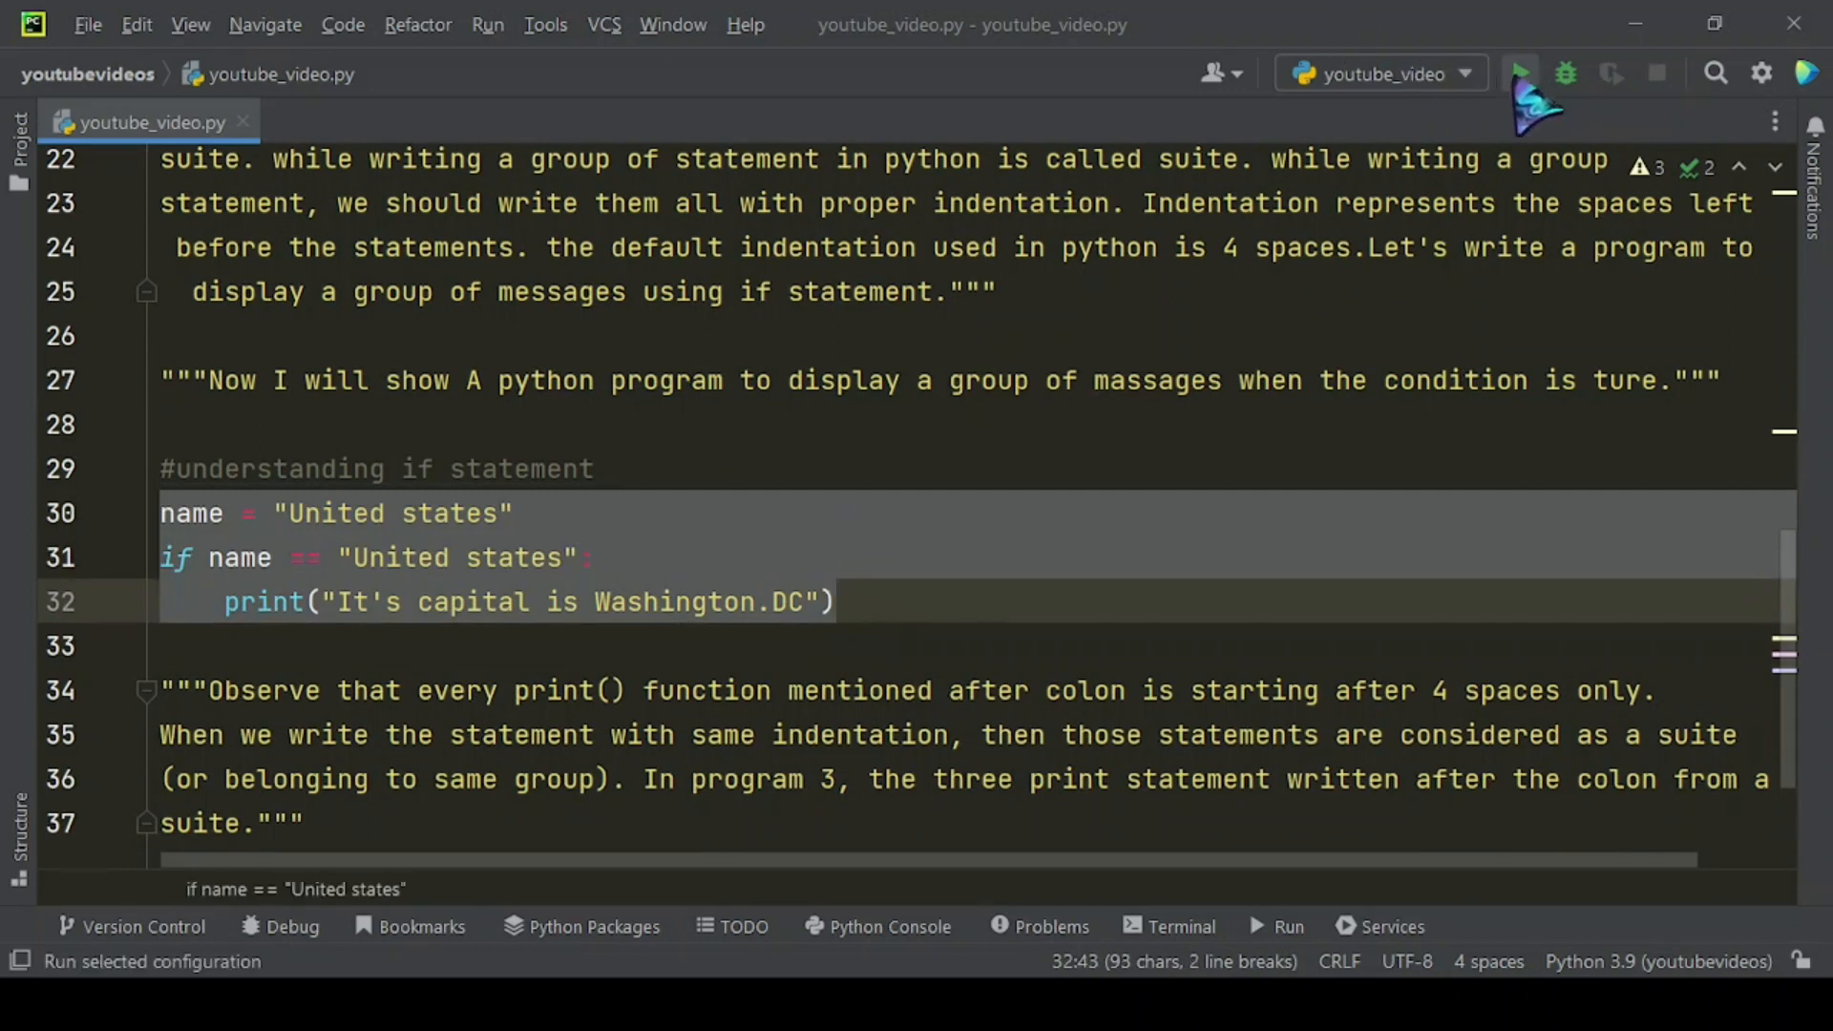
pyautogui.click(1522, 75)
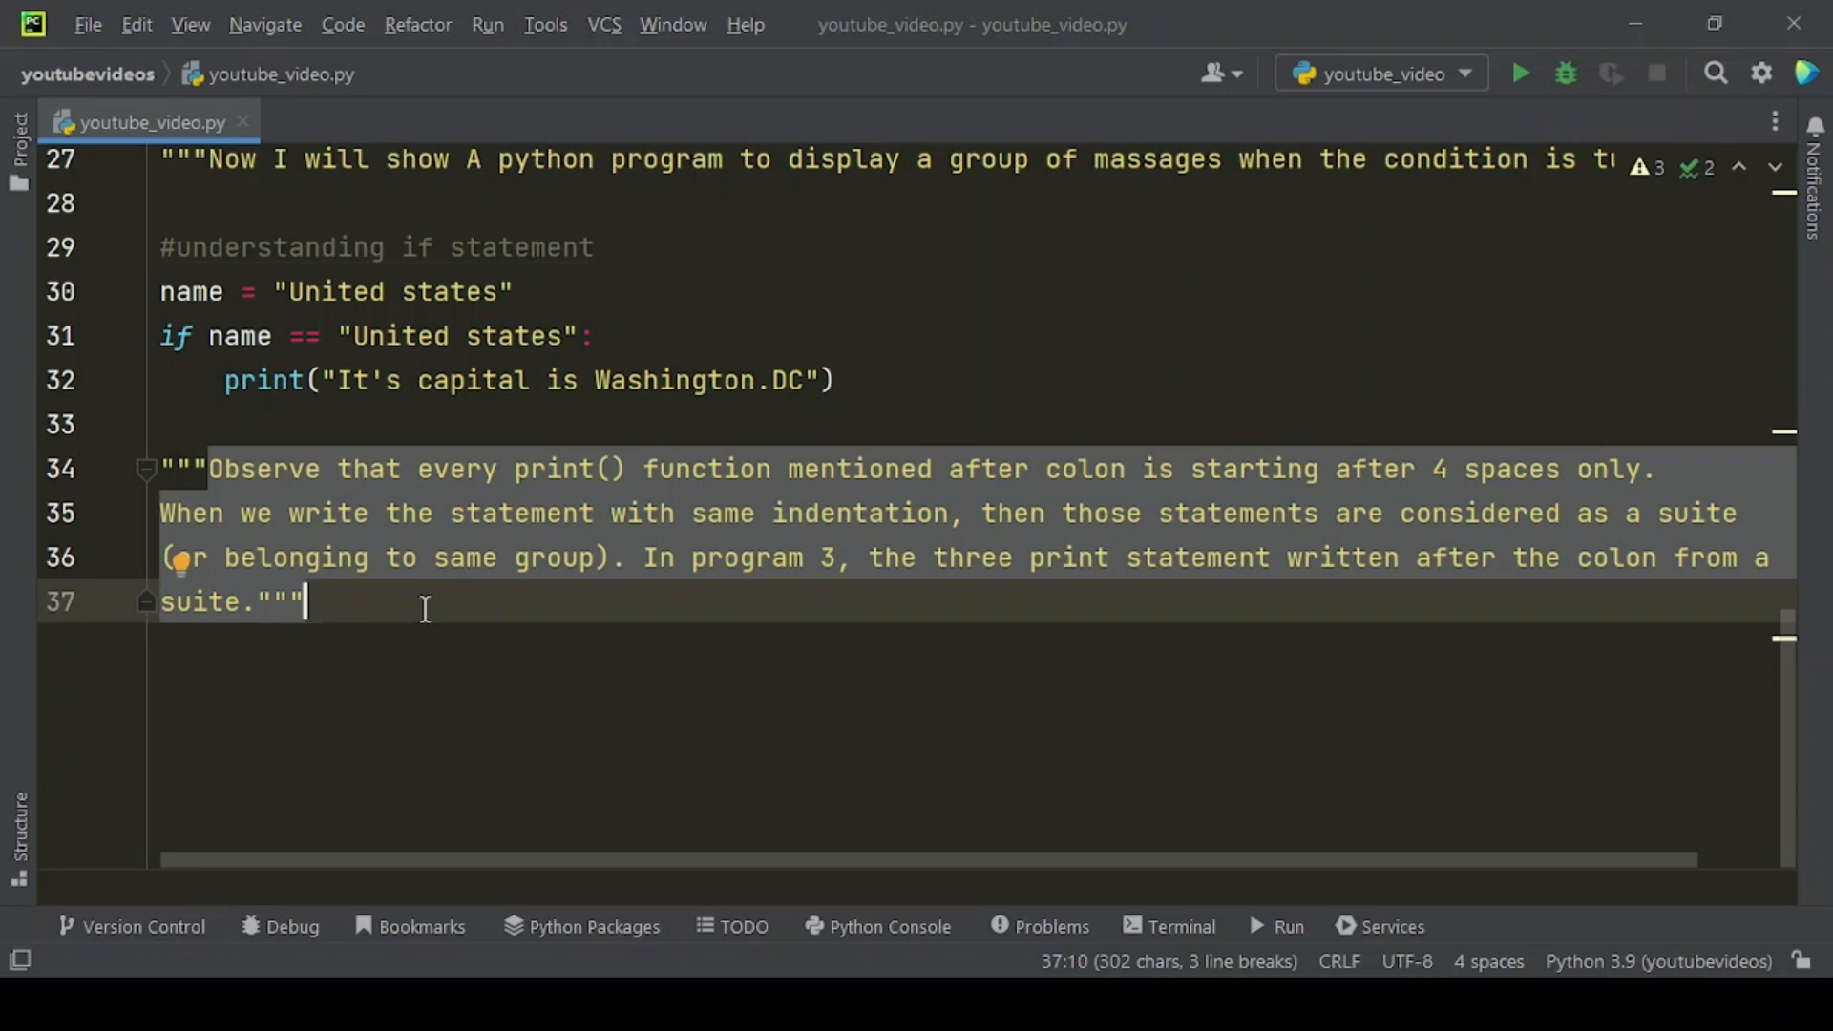
pyautogui.moveTo(499, 588)
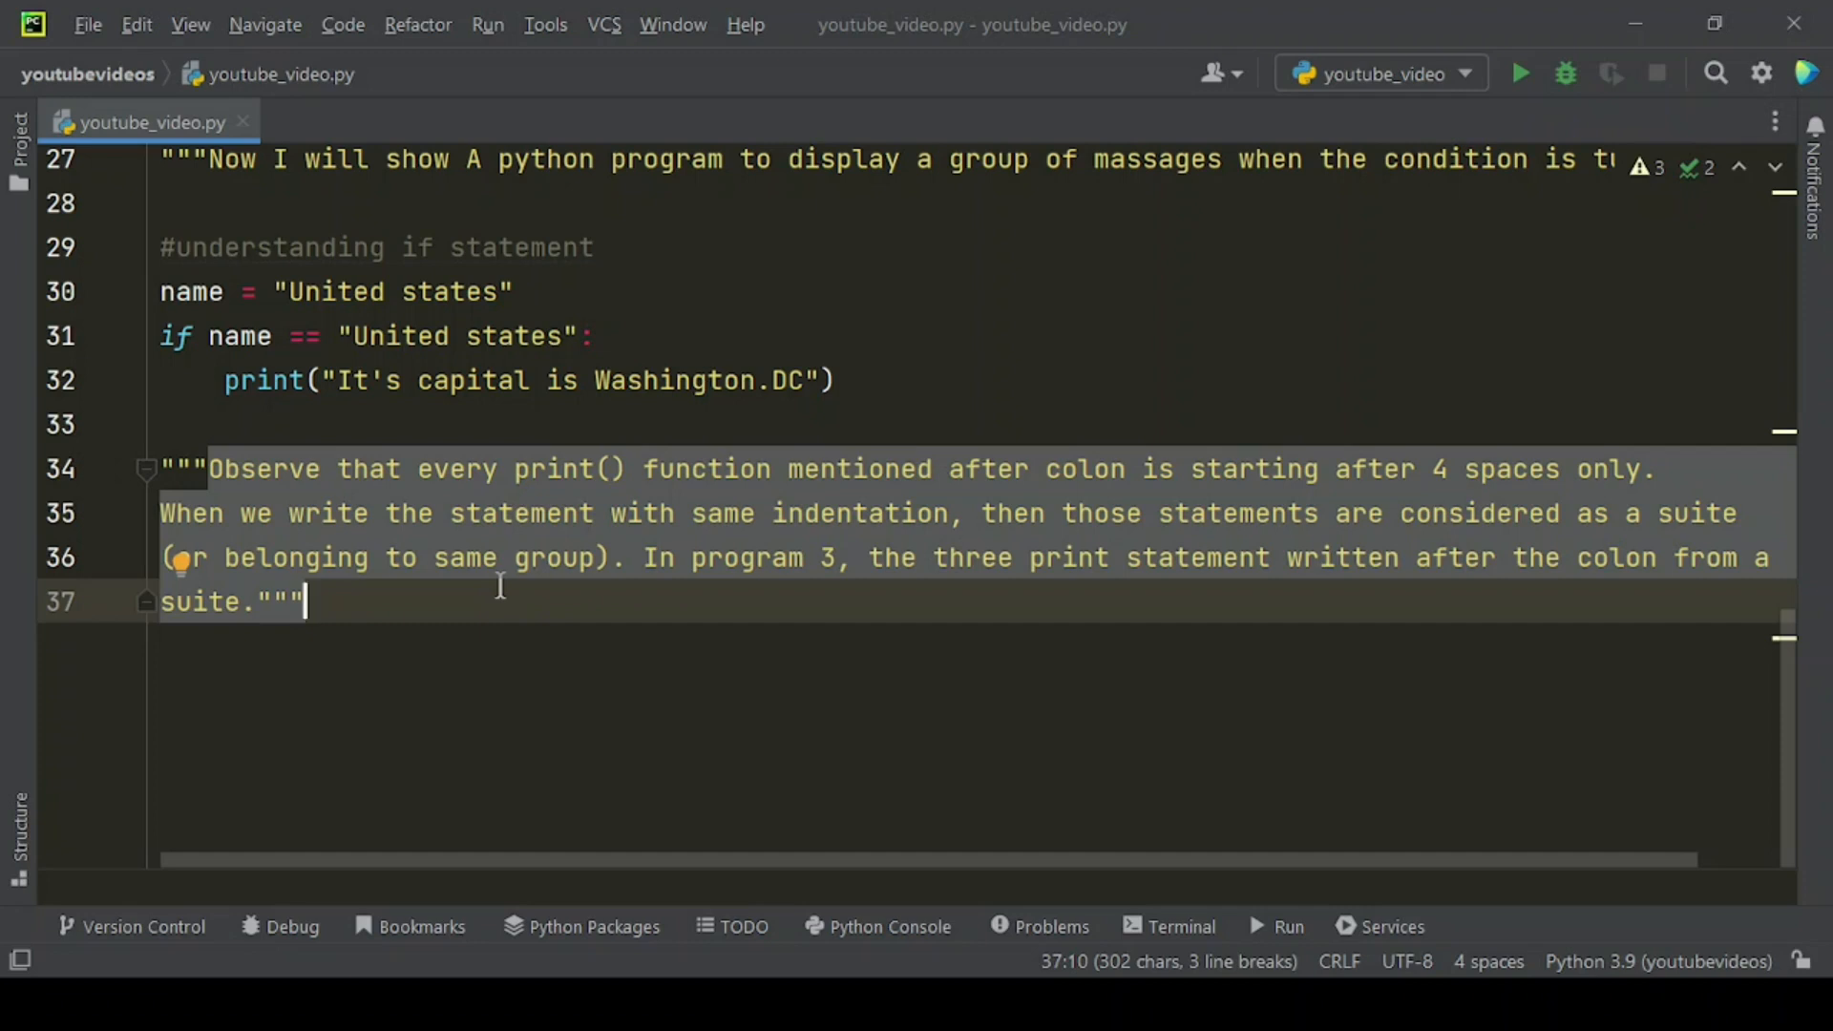
pyautogui.moveTo(1283, 379)
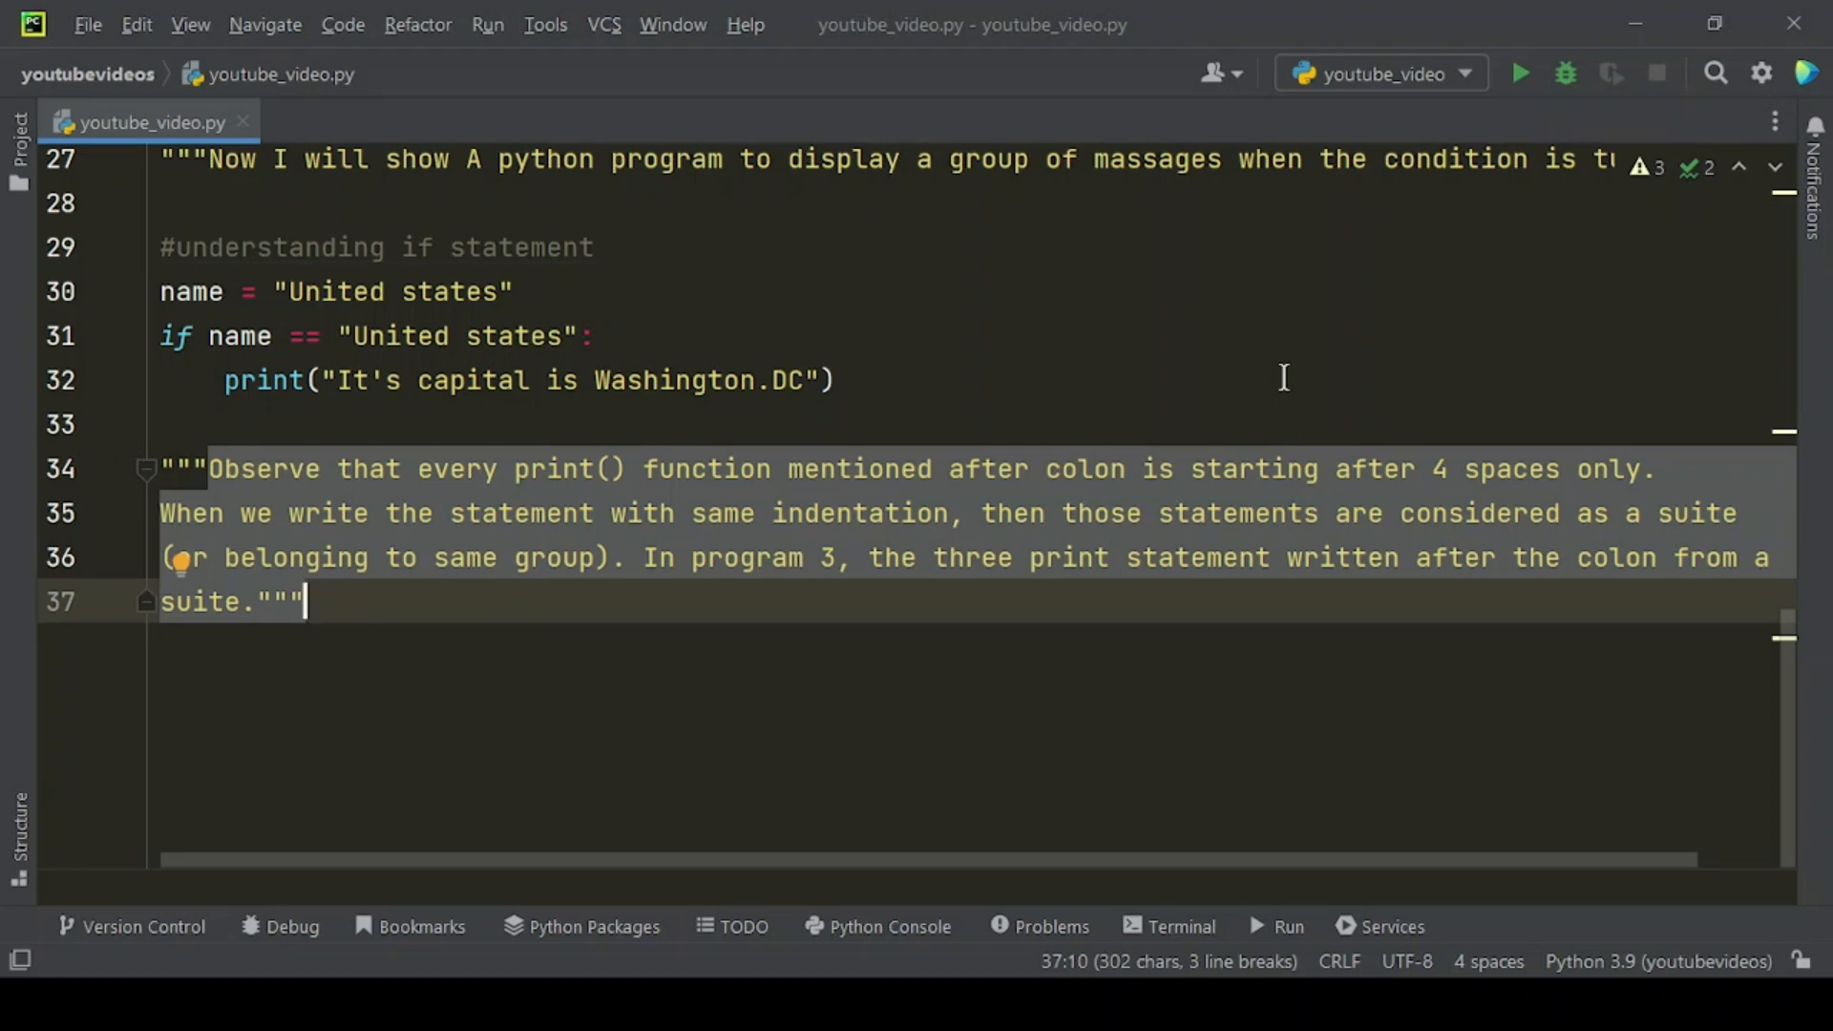